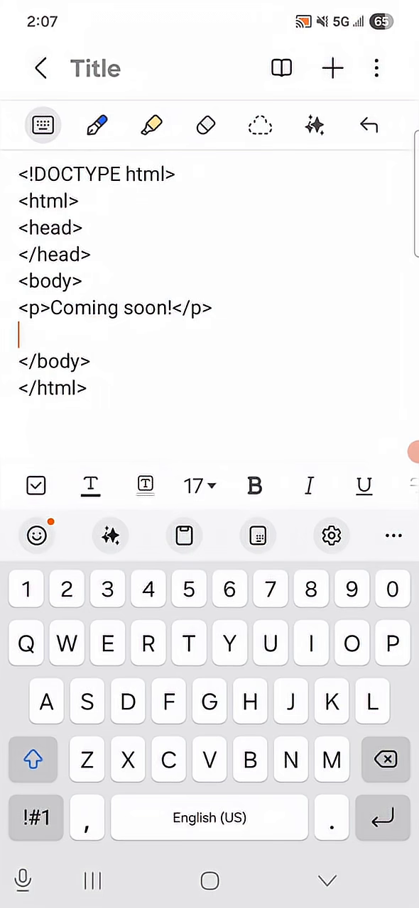
Step: Enter <input type=textbox name=text /> on the empty line between </p> and </body>
text(<input type=textbox name=text)
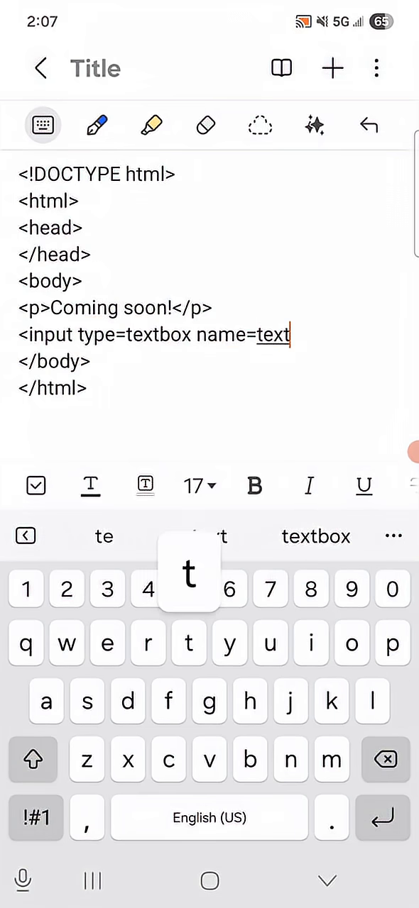
text(/)
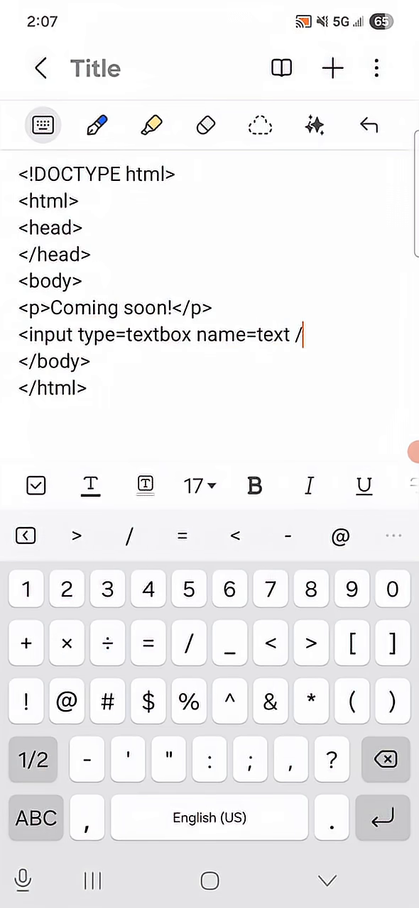
text(>)
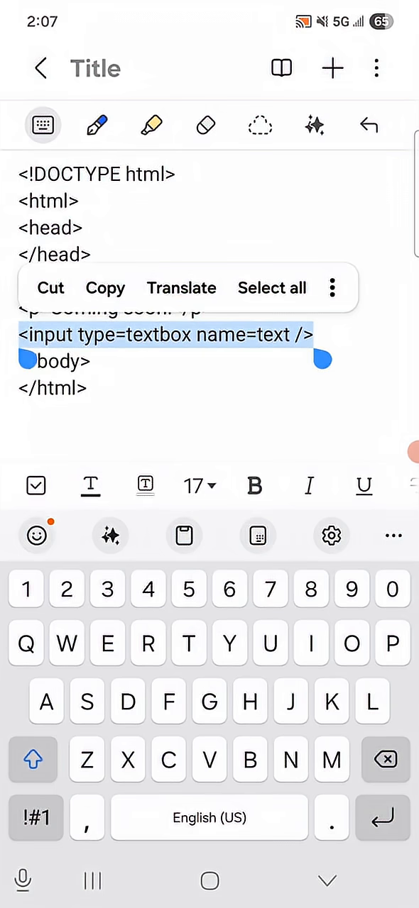
Step: Save the note out as a file under its suggested name via the three-dot menu
click(376, 68)
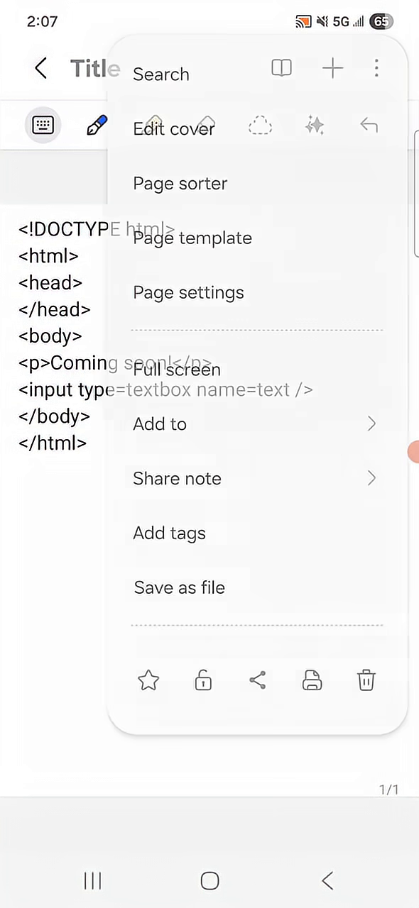
click(179, 587)
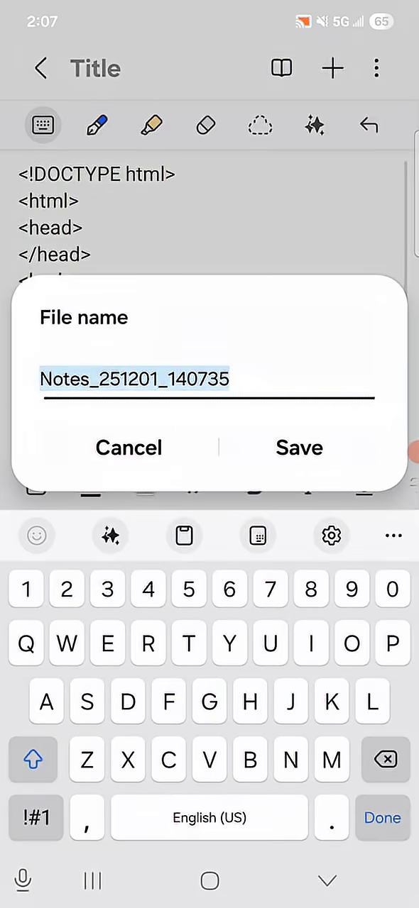
click(298, 449)
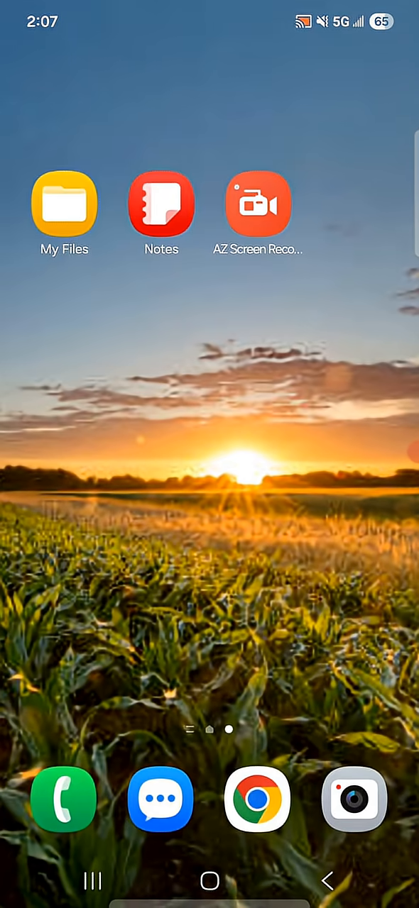
Step: Show the recently added files in My Files, including Notes_251201_140735.txt
click(63, 204)
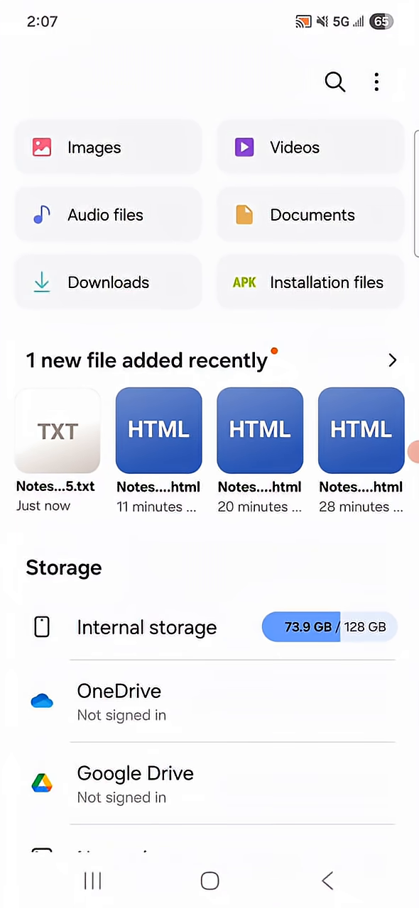
click(57, 431)
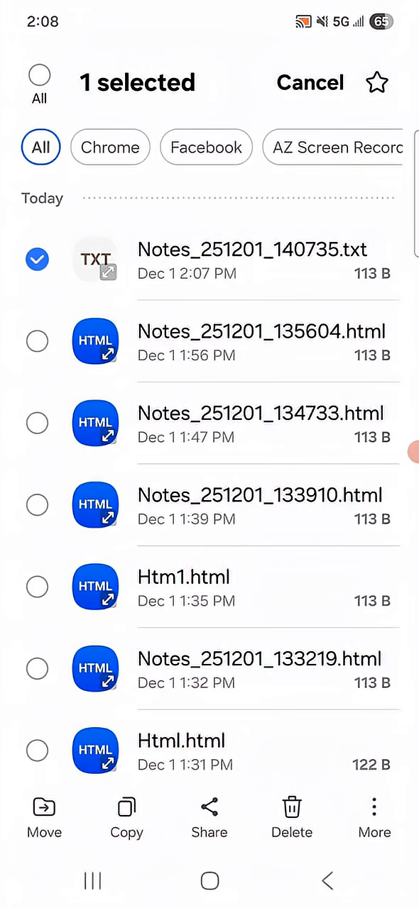
Step: Rename Notes_251201_140735.txt to Notes_251201_140735.html and accept the extension change
click(373, 816)
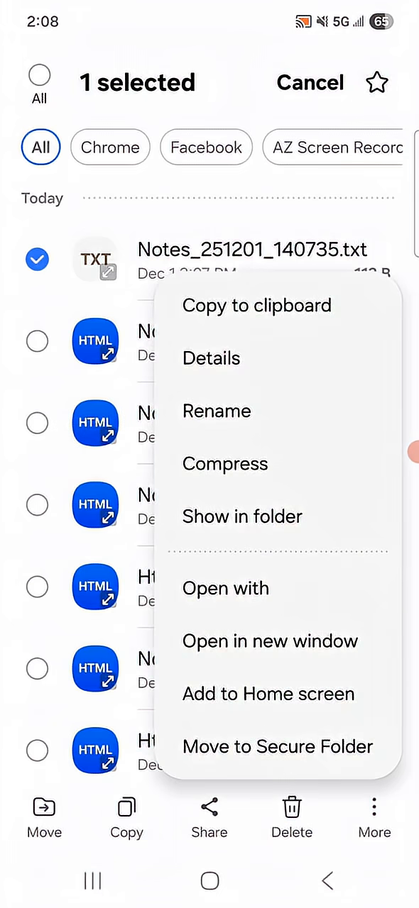
click(216, 411)
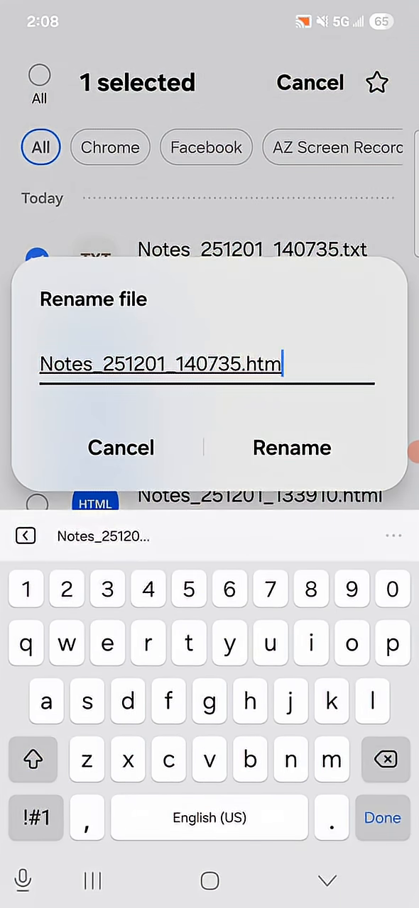
text(l)
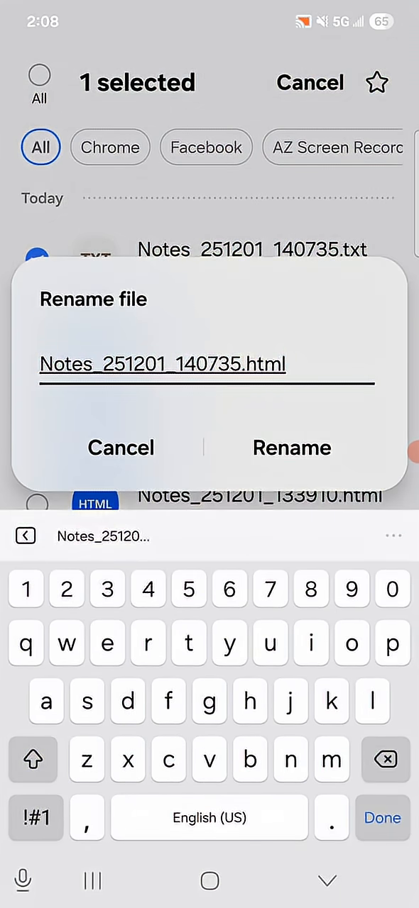
click(290, 448)
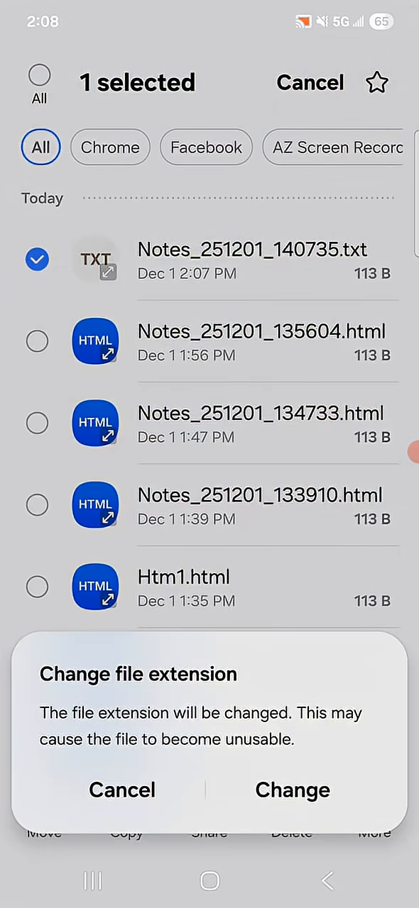
click(292, 789)
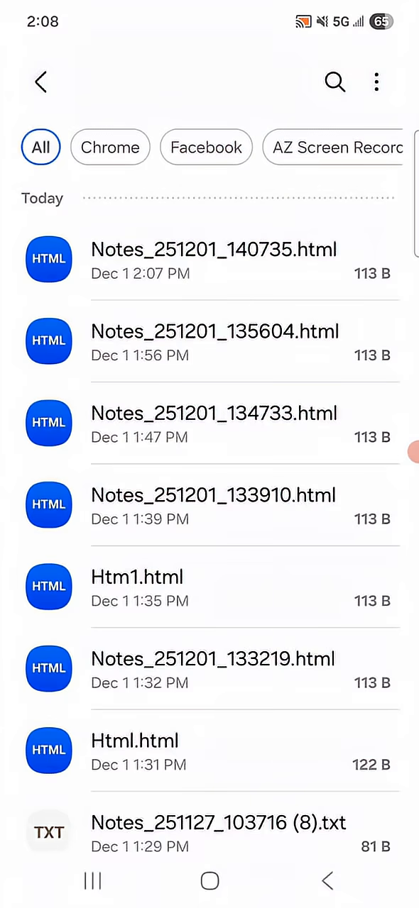